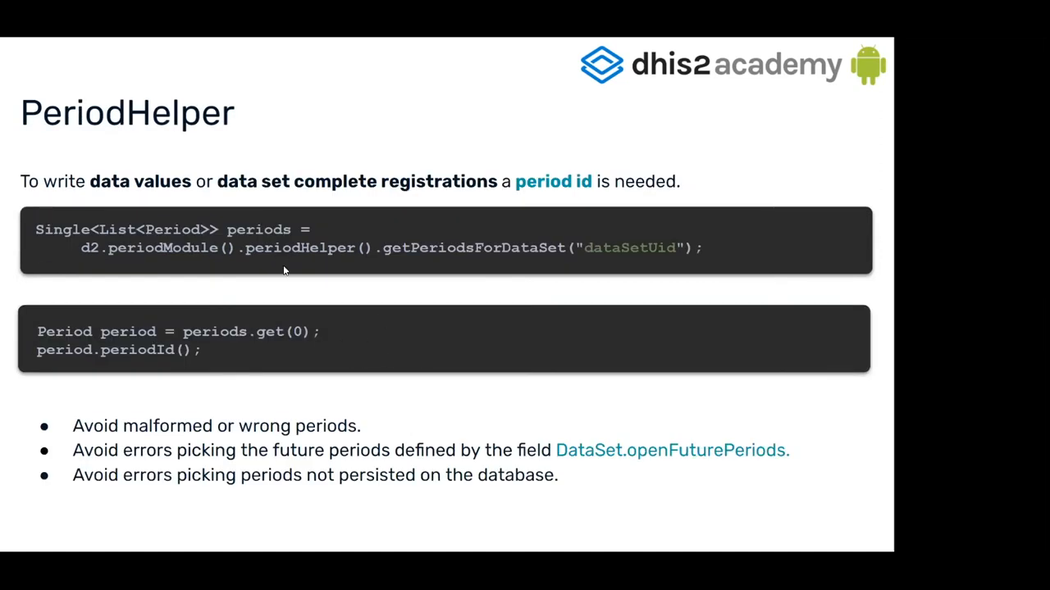
{"action": "mouse_move", "coordinate": [242, 125]}
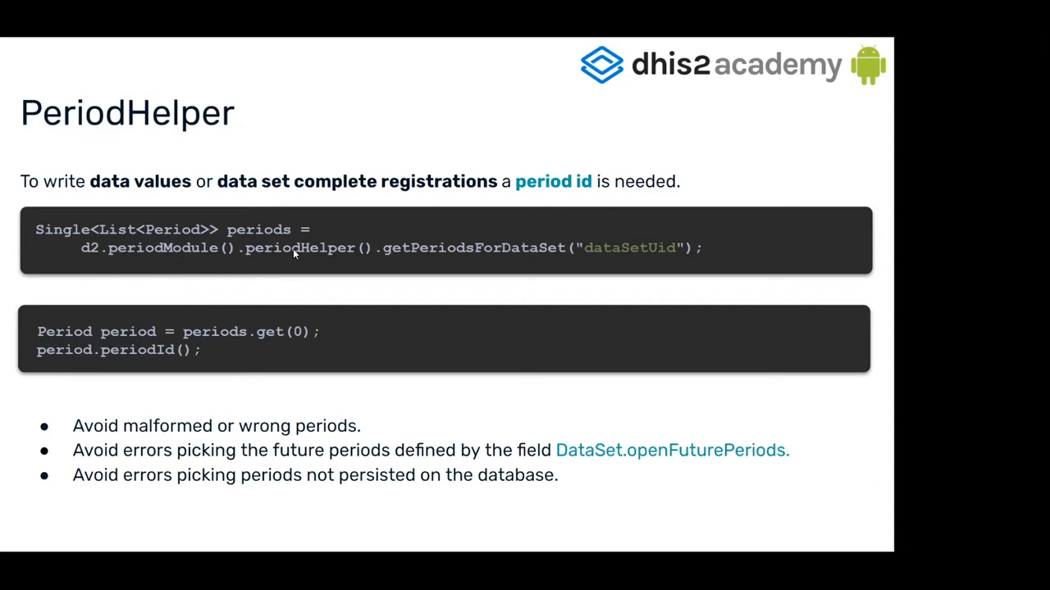
{"action": "mouse_move", "coordinate": [313, 261]}
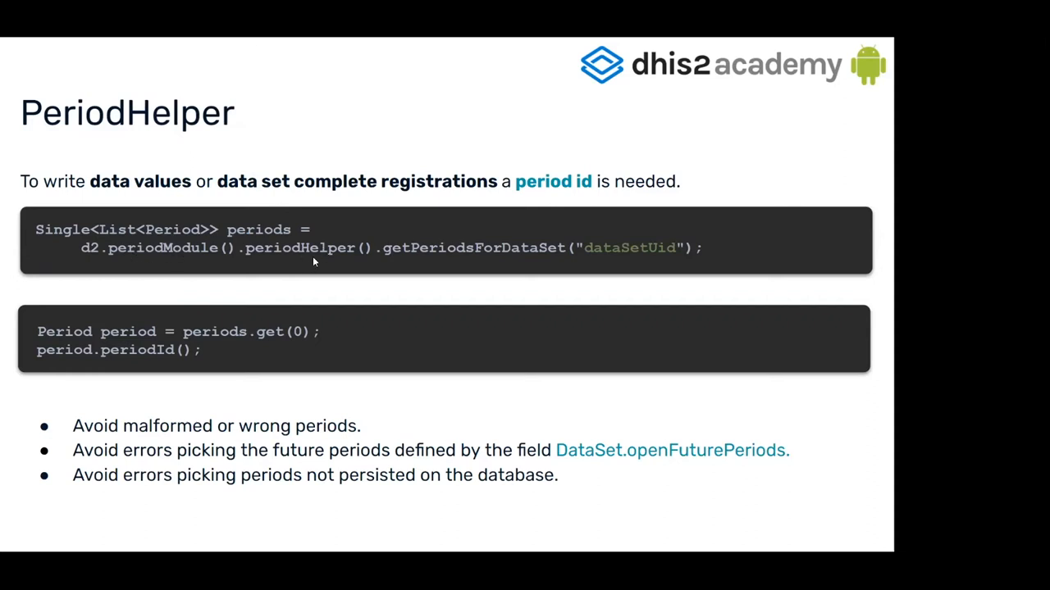
{"action": "mouse_move", "coordinate": [366, 260]}
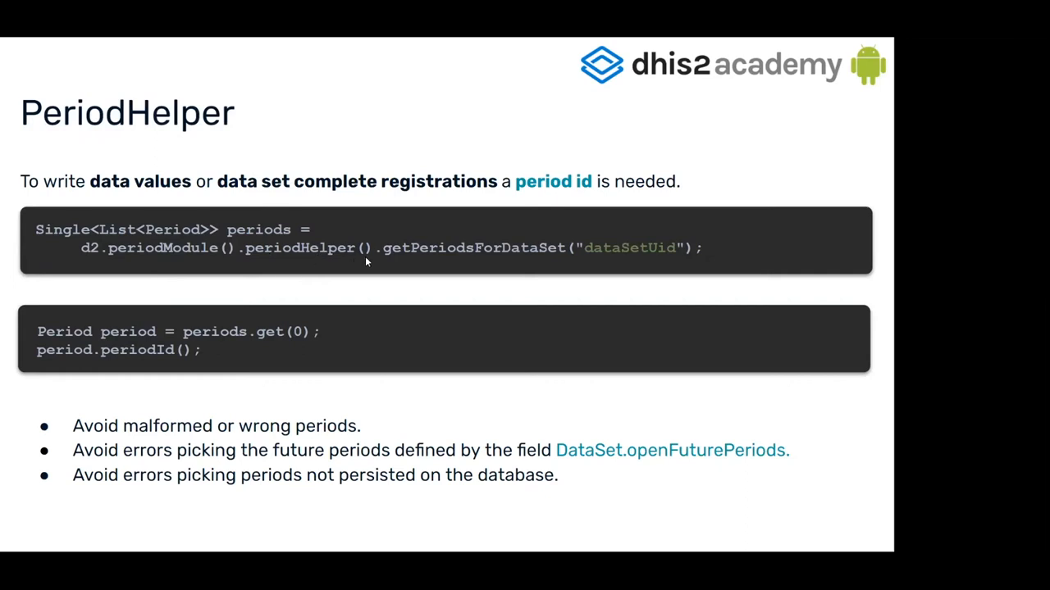
{"action": "mouse_move", "coordinate": [476, 256]}
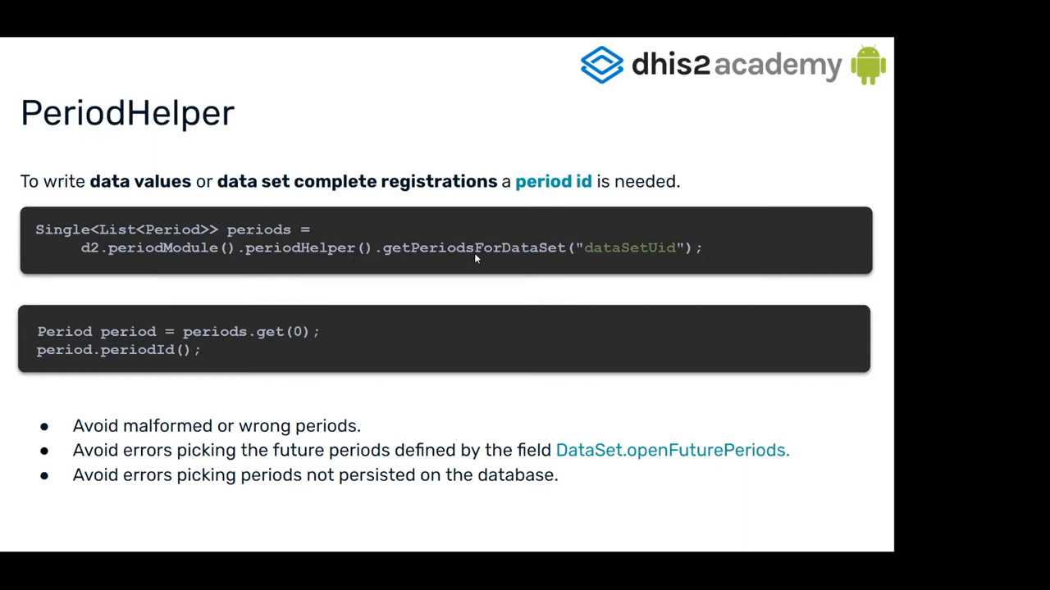
{"action": "mouse_move", "coordinate": [285, 253]}
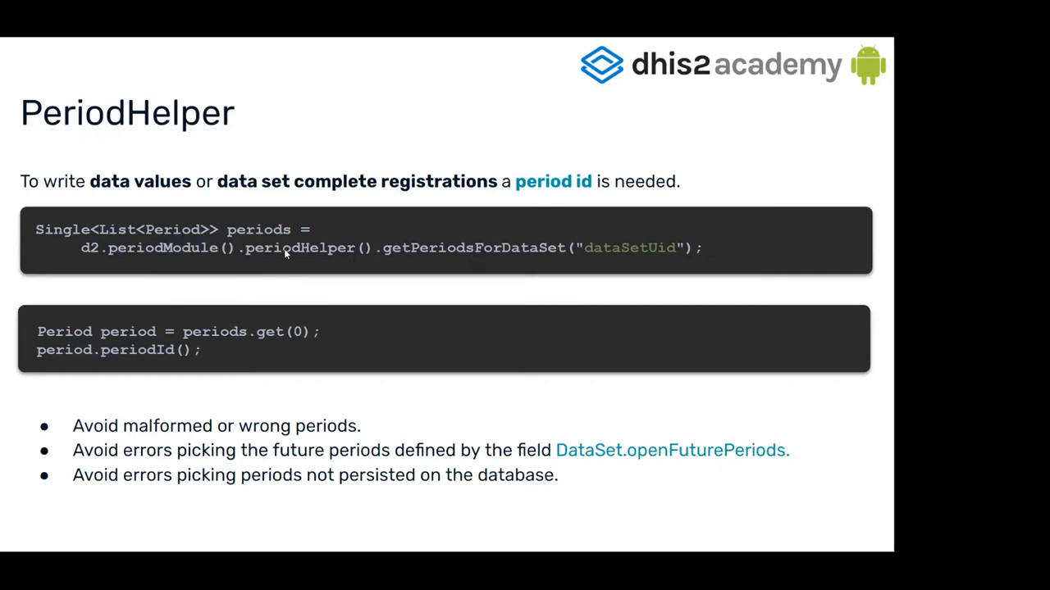
{"action": "mouse_move", "coordinate": [360, 236]}
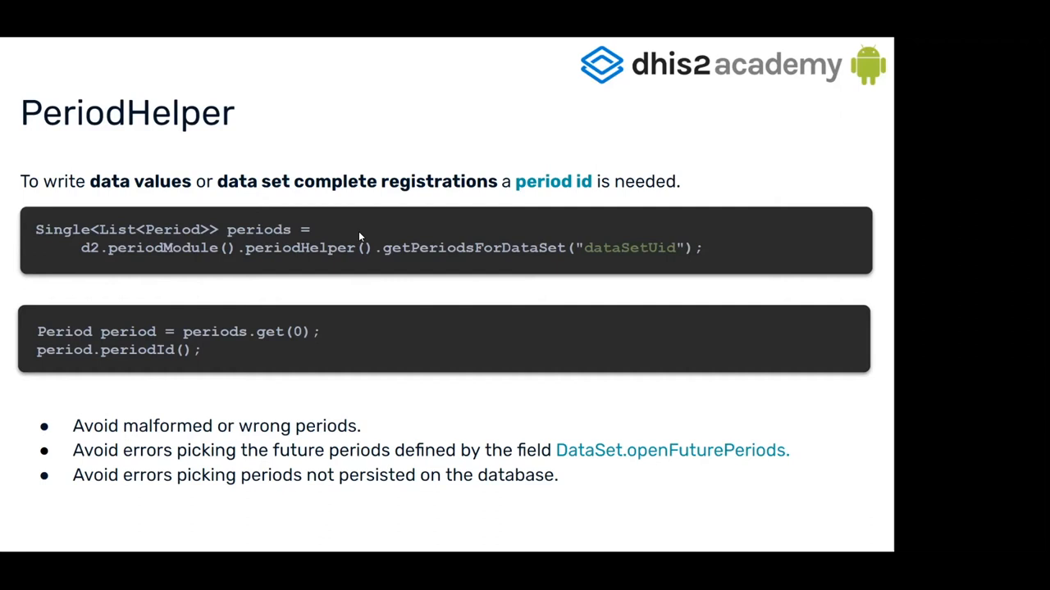
{"action": "mouse_move", "coordinate": [279, 244]}
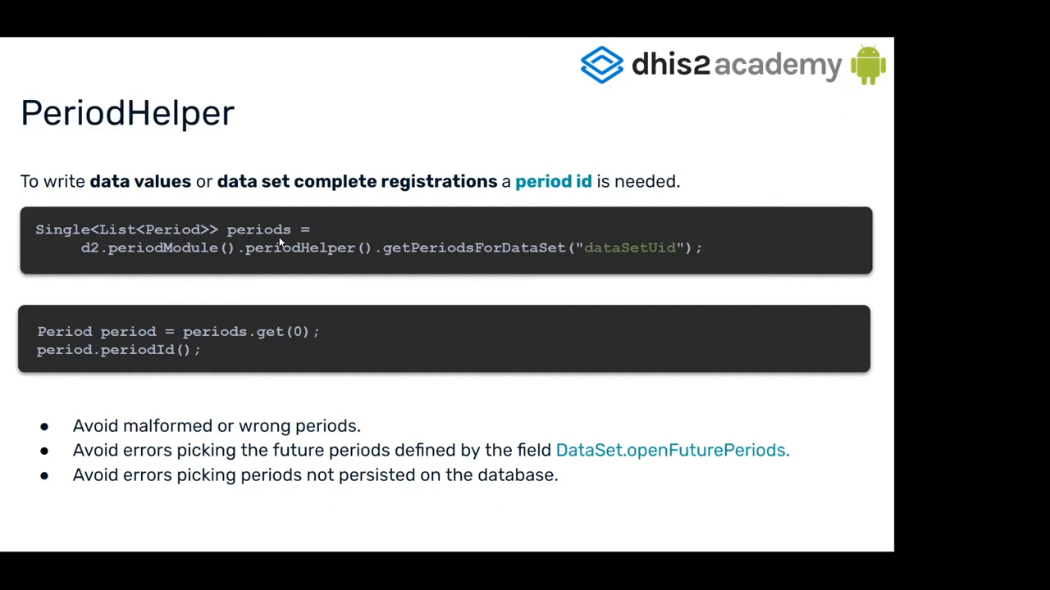
{"action": "mouse_move", "coordinate": [156, 337]}
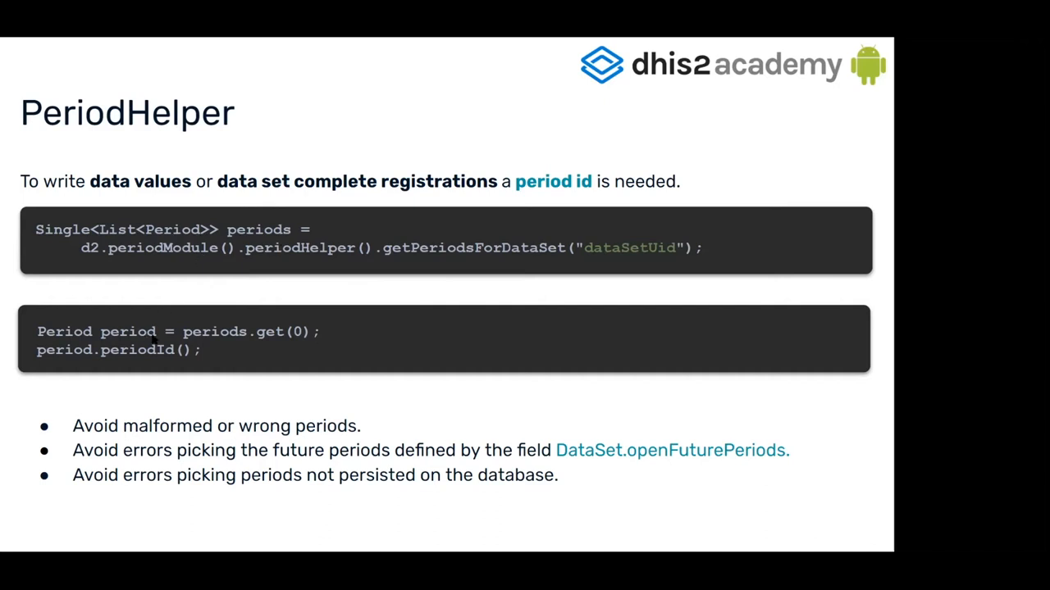
{"action": "mouse_move", "coordinate": [74, 358]}
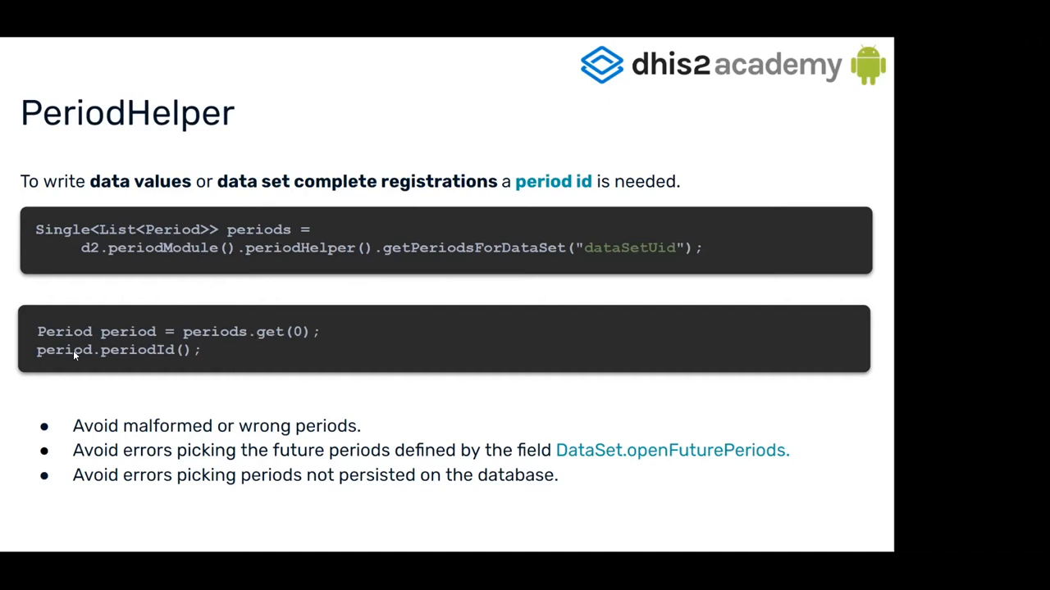
{"action": "mouse_move", "coordinate": [169, 361]}
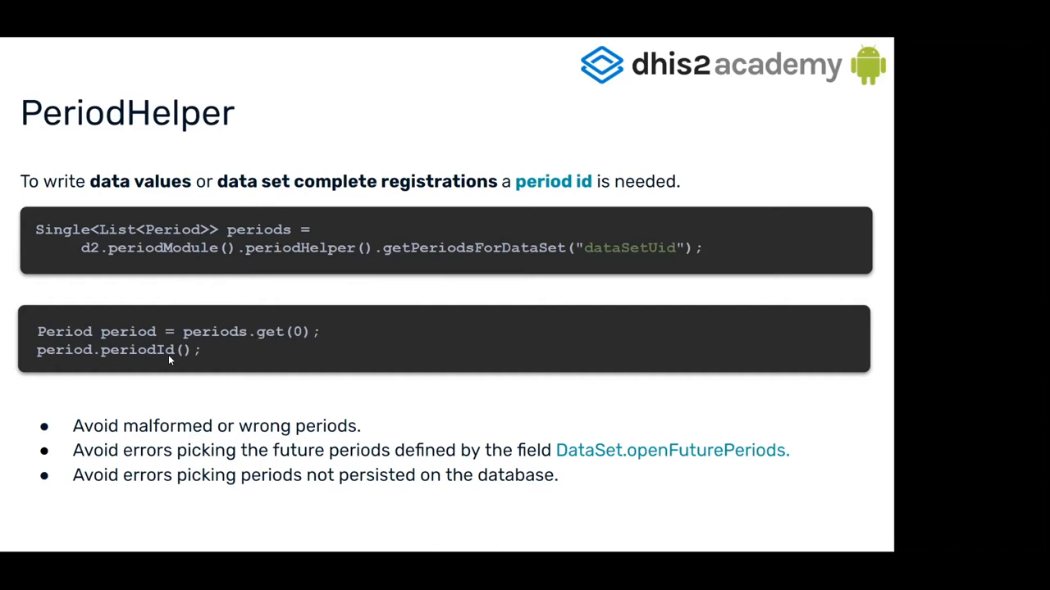
{"action": "mouse_move", "coordinate": [62, 330]}
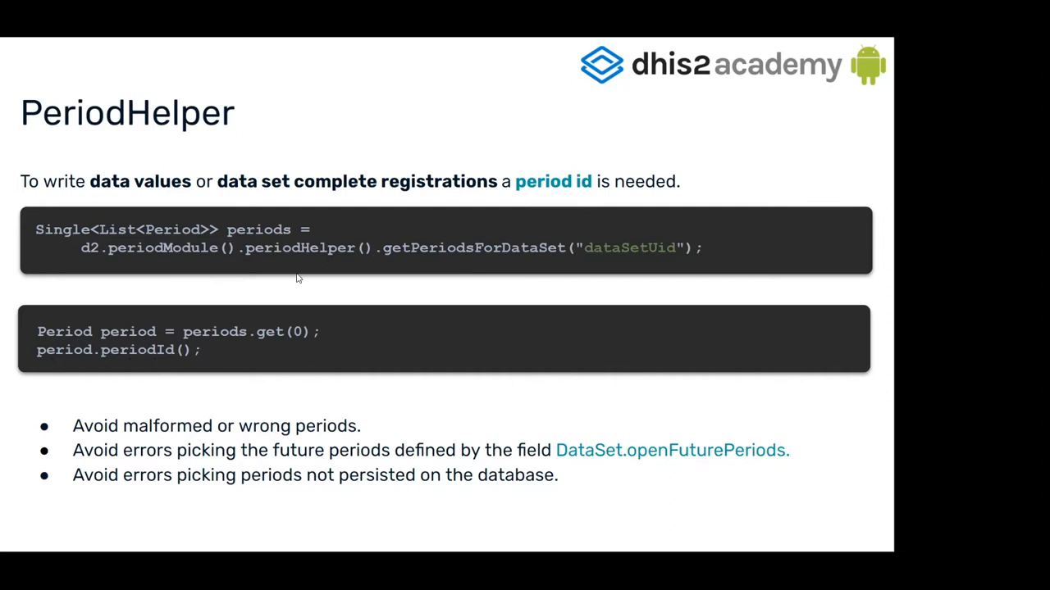
{"action": "mouse_move", "coordinate": [394, 308]}
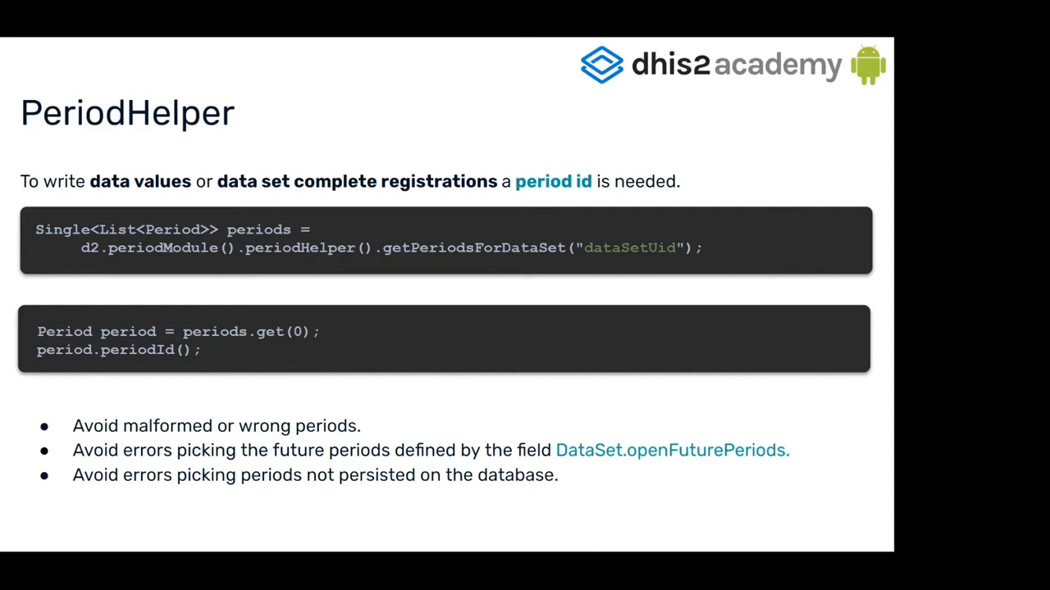
{"action": "mouse_move", "coordinate": [399, 324]}
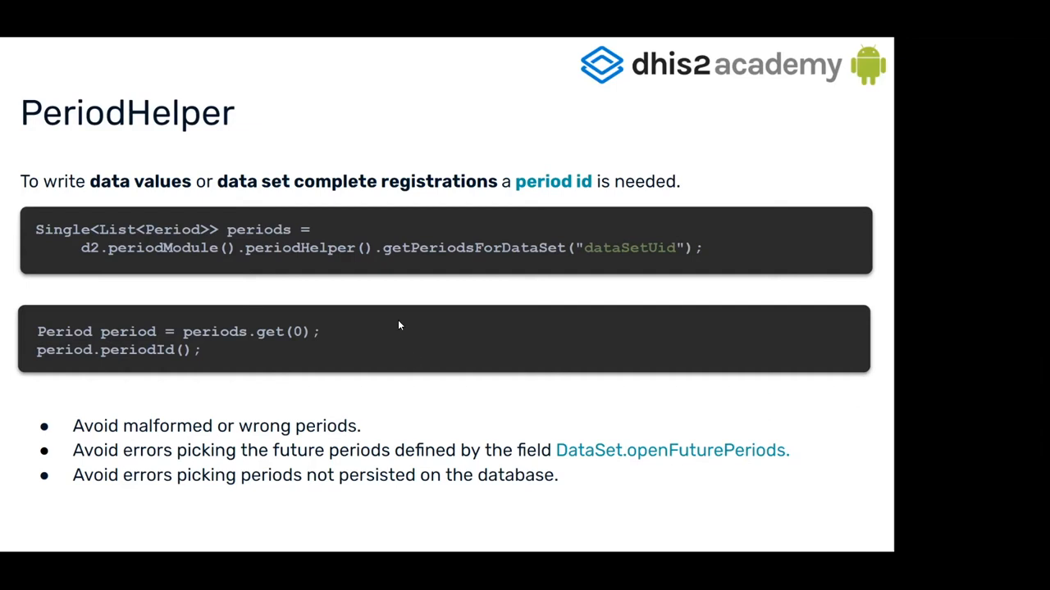
{"action": "mouse_move", "coordinate": [558, 493]}
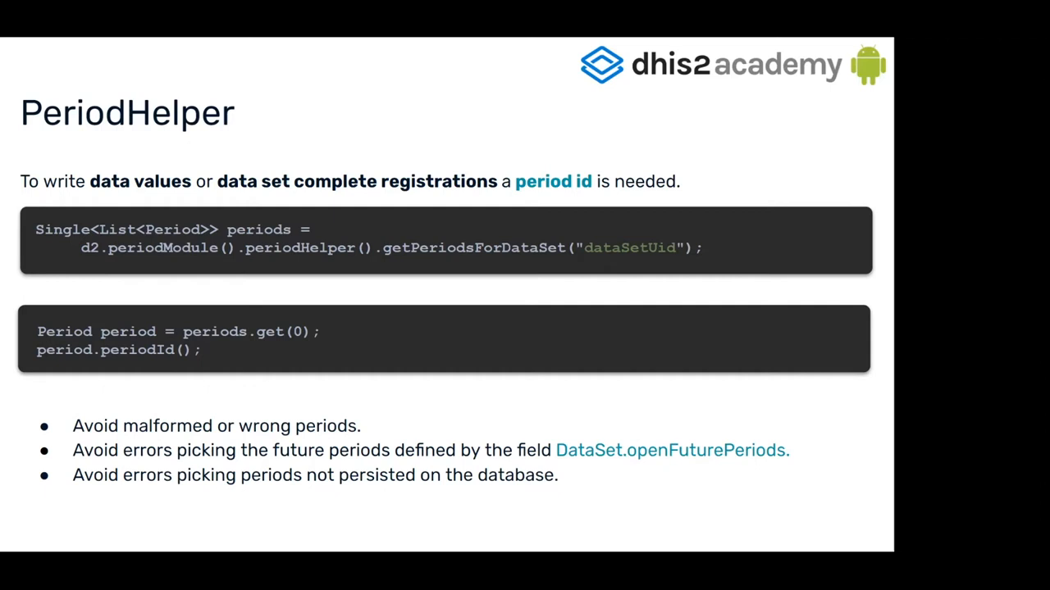
{"action": "mouse_move", "coordinate": [572, 405]}
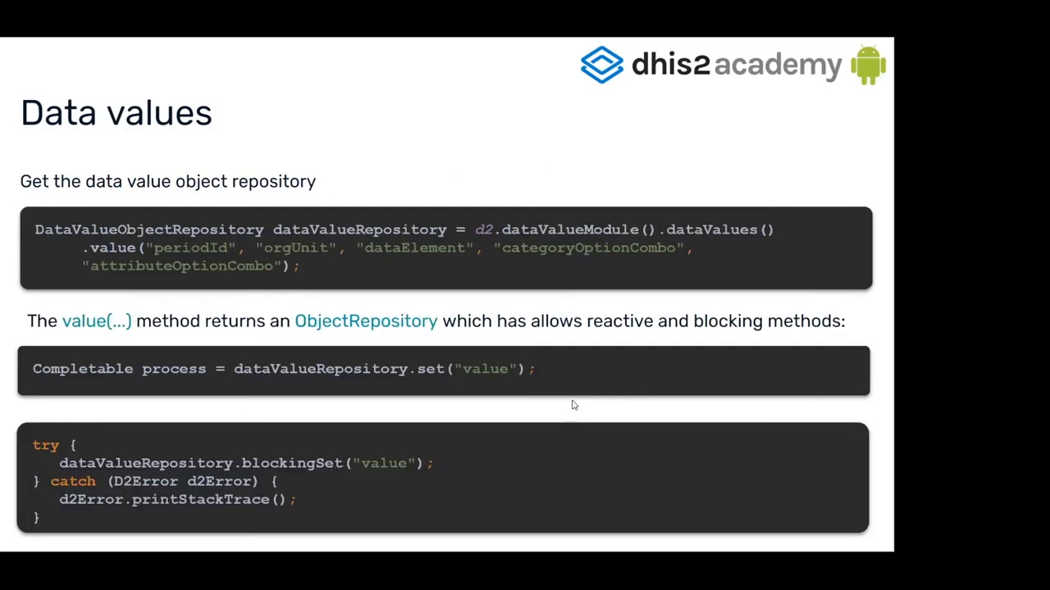
{"action": "mouse_move", "coordinate": [622, 355]}
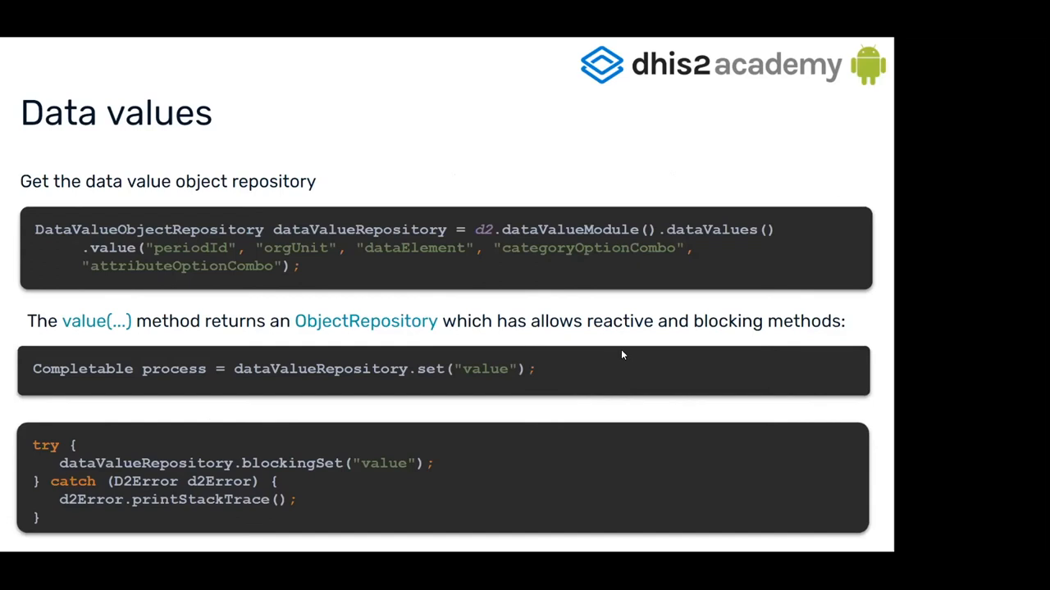
{"action": "mouse_move", "coordinate": [262, 189]}
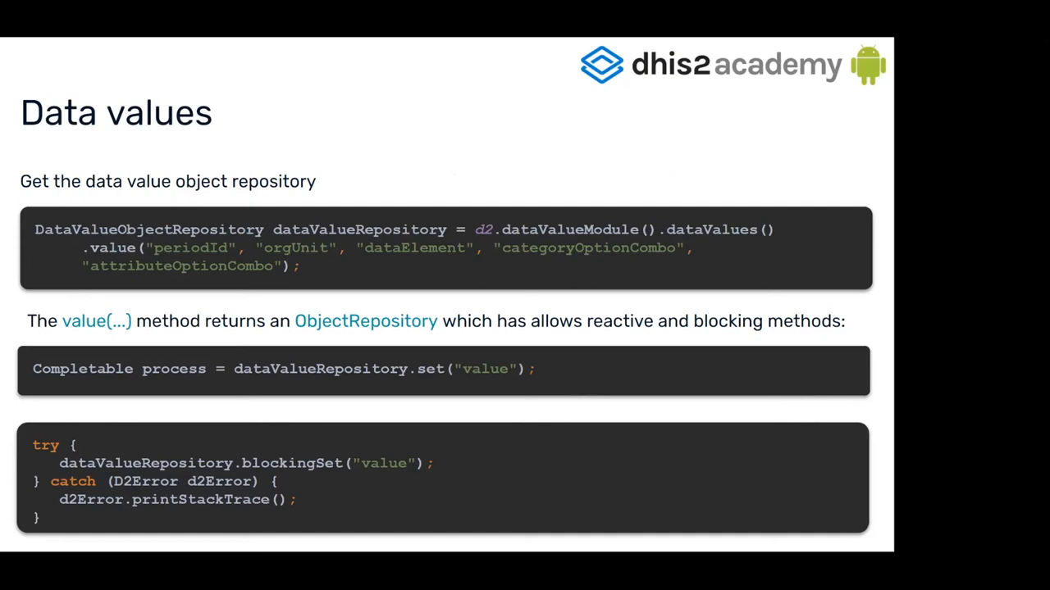
{"action": "mouse_move", "coordinate": [693, 40]}
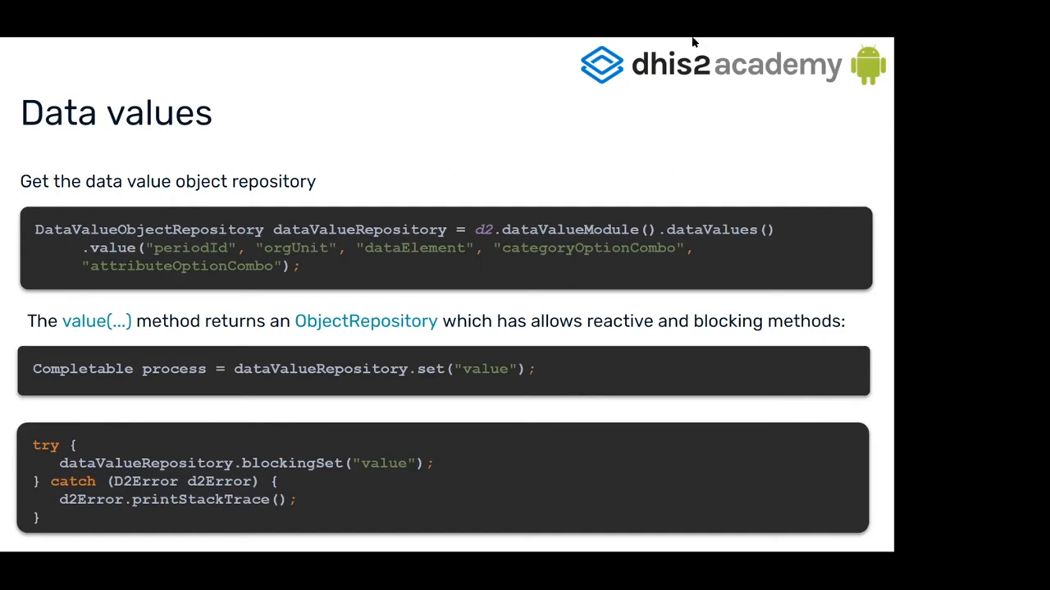
{"action": "mouse_move", "coordinate": [673, 229]}
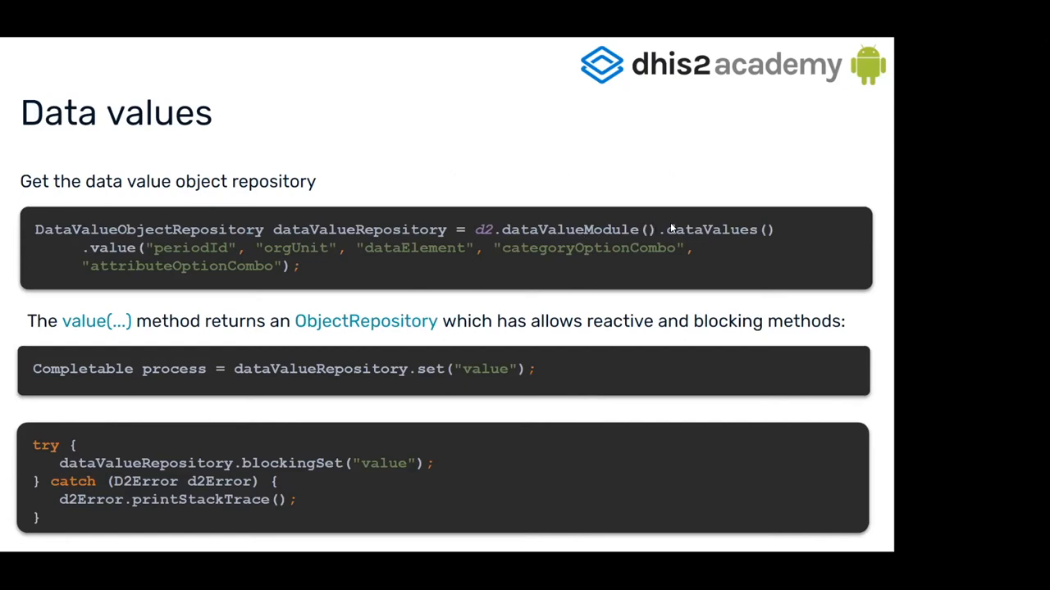
{"action": "mouse_move", "coordinate": [161, 259]}
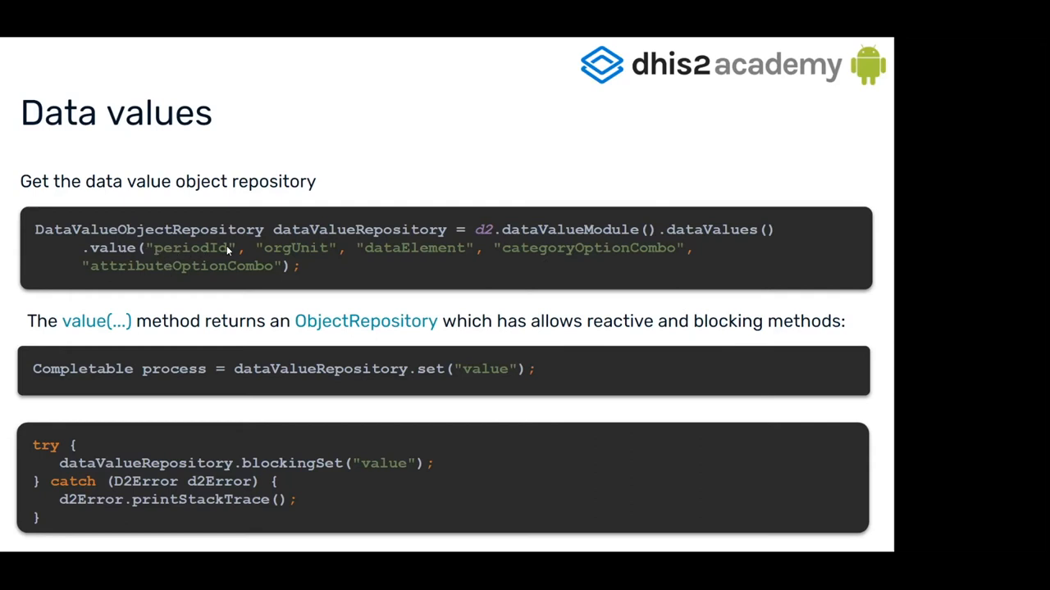
{"action": "mouse_move", "coordinate": [499, 246]}
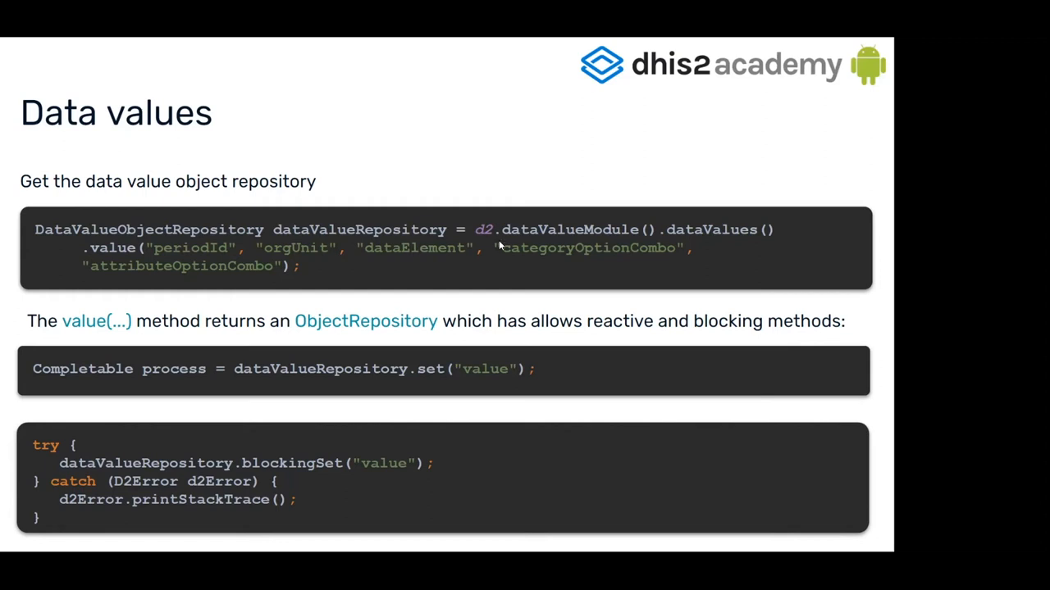
{"action": "mouse_move", "coordinate": [212, 276]}
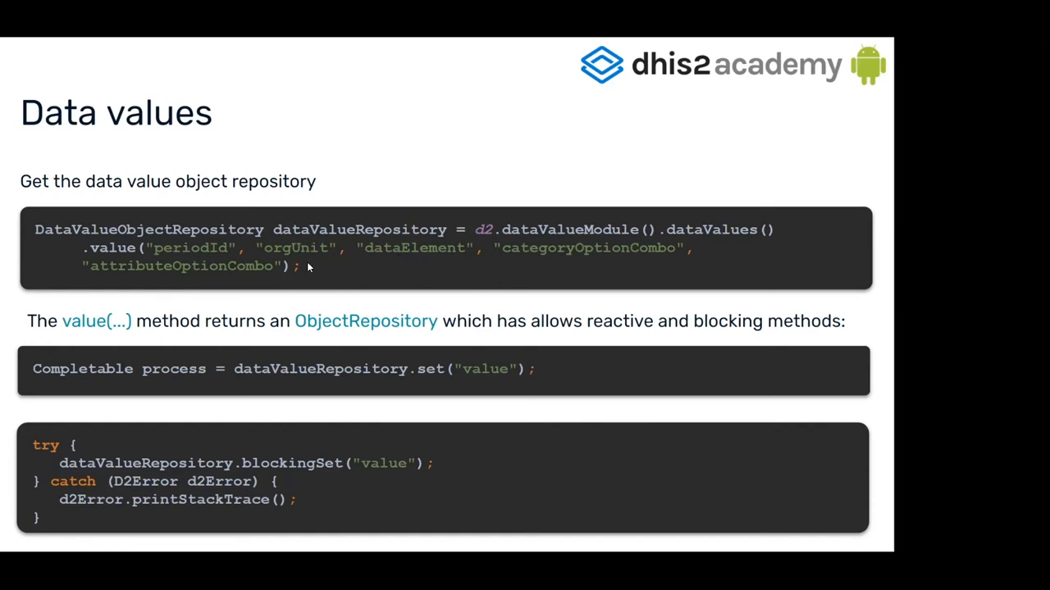
{"action": "mouse_move", "coordinate": [204, 341]}
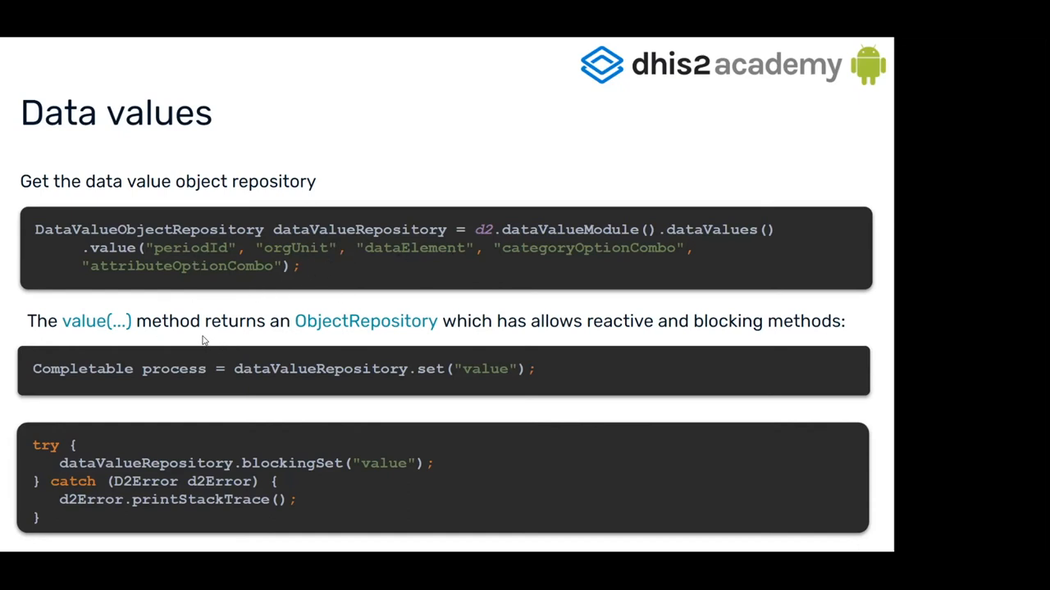
{"action": "mouse_move", "coordinate": [179, 374]}
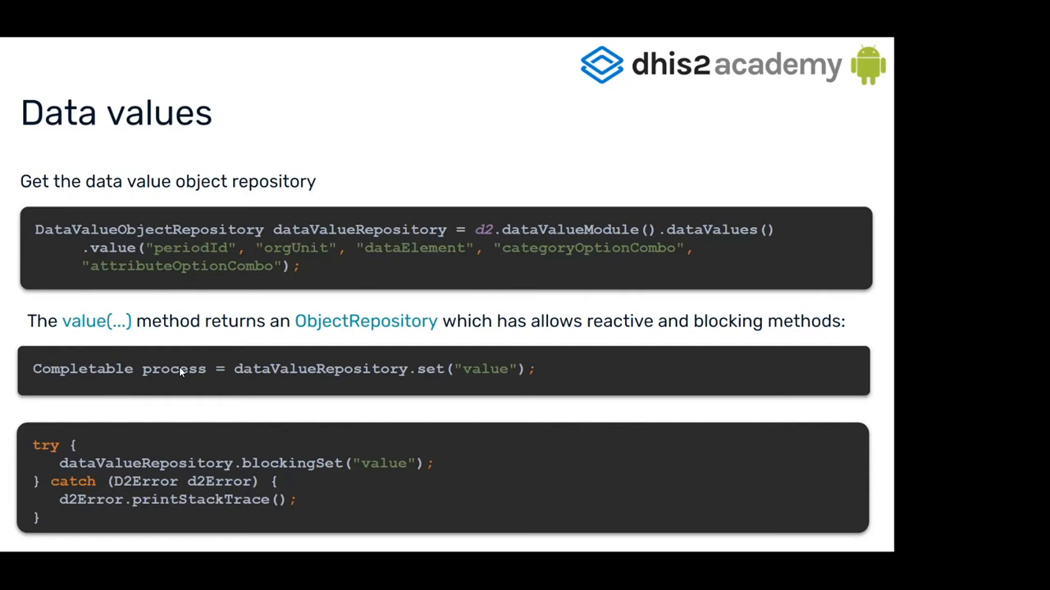
{"action": "mouse_move", "coordinate": [422, 375]}
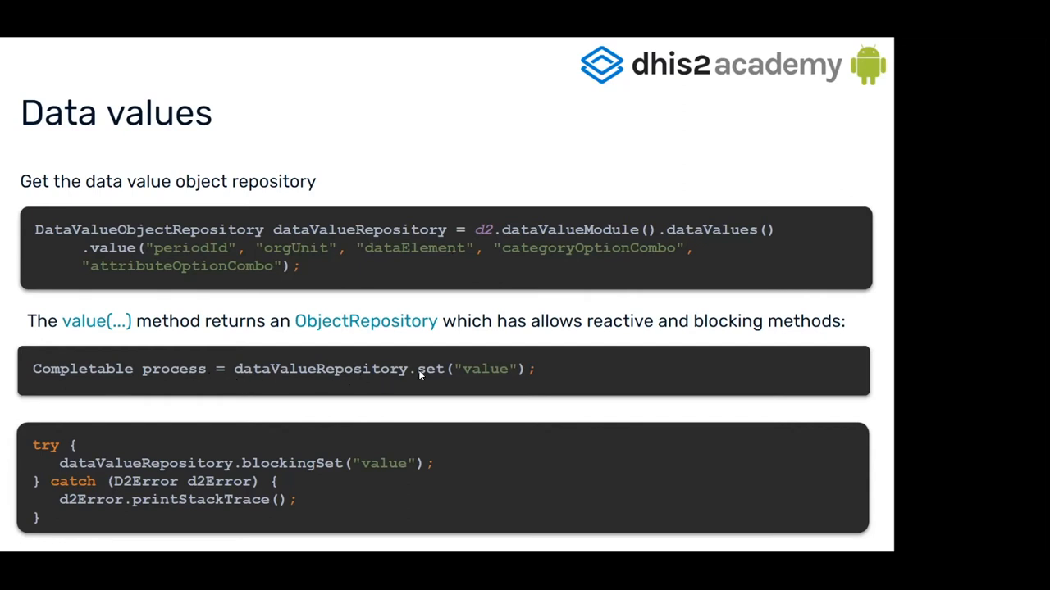
{"action": "mouse_move", "coordinate": [441, 373]}
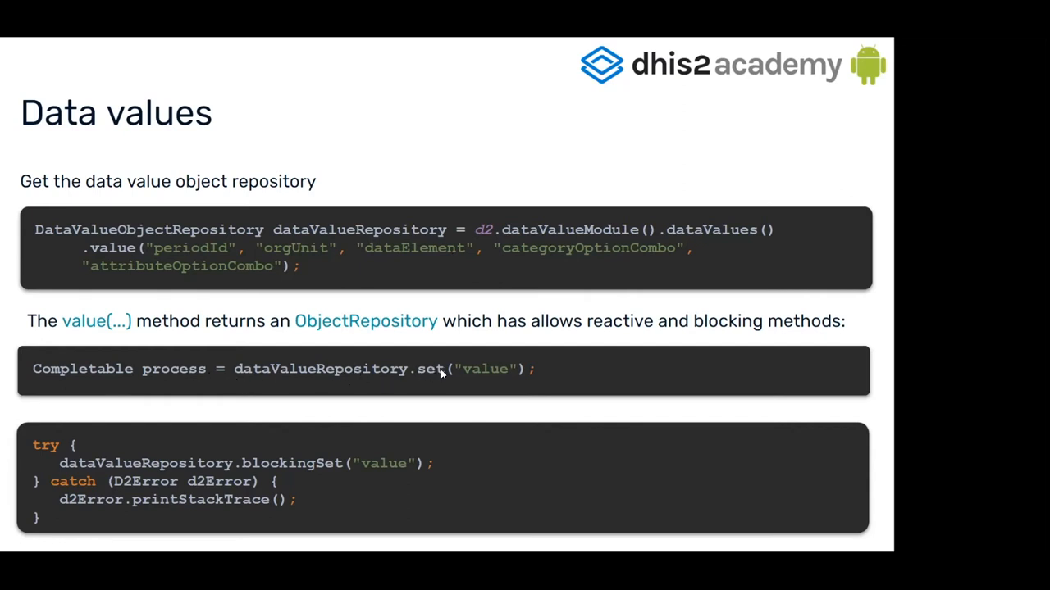
{"action": "mouse_move", "coordinate": [470, 360]}
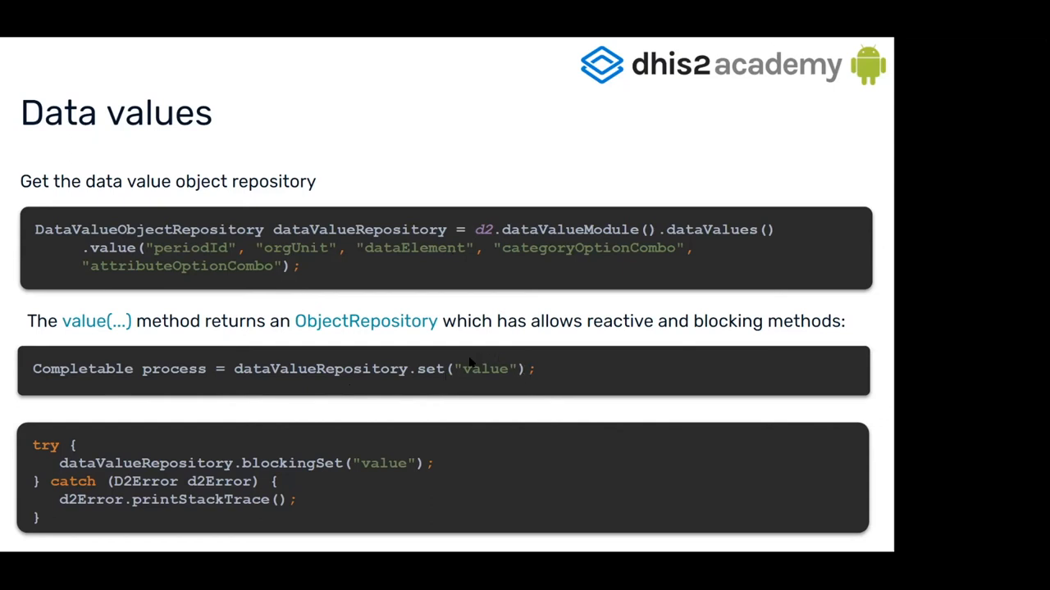
{"action": "mouse_move", "coordinate": [496, 373]}
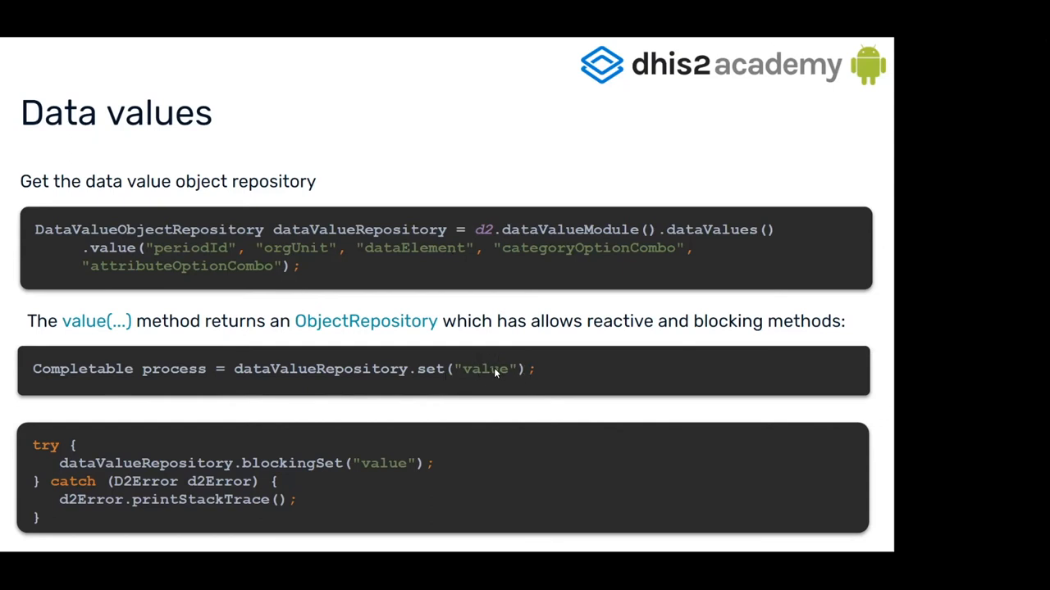
{"action": "mouse_move", "coordinate": [474, 370]}
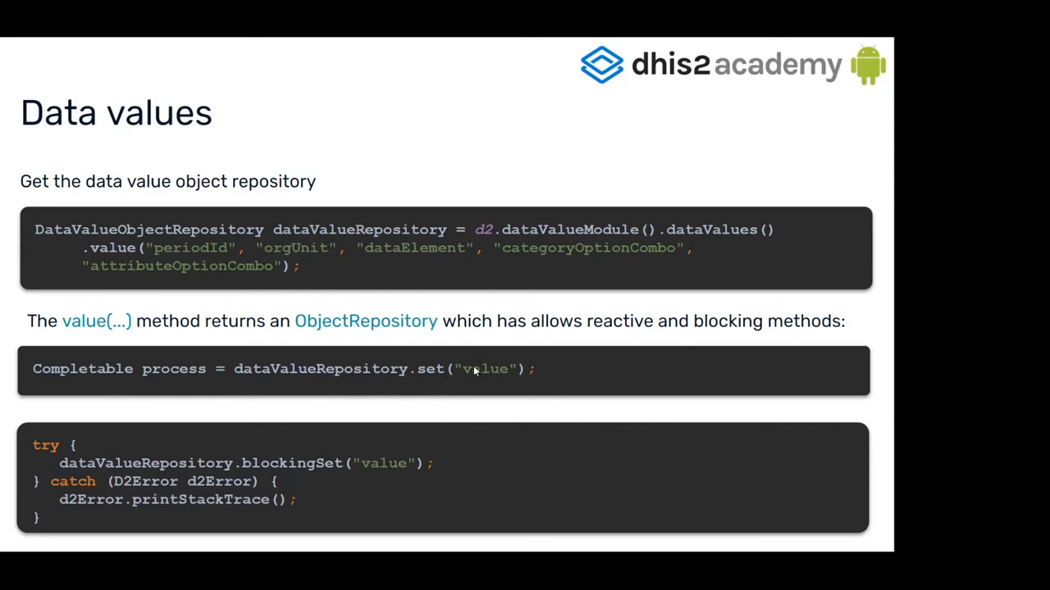
{"action": "mouse_move", "coordinate": [466, 383]}
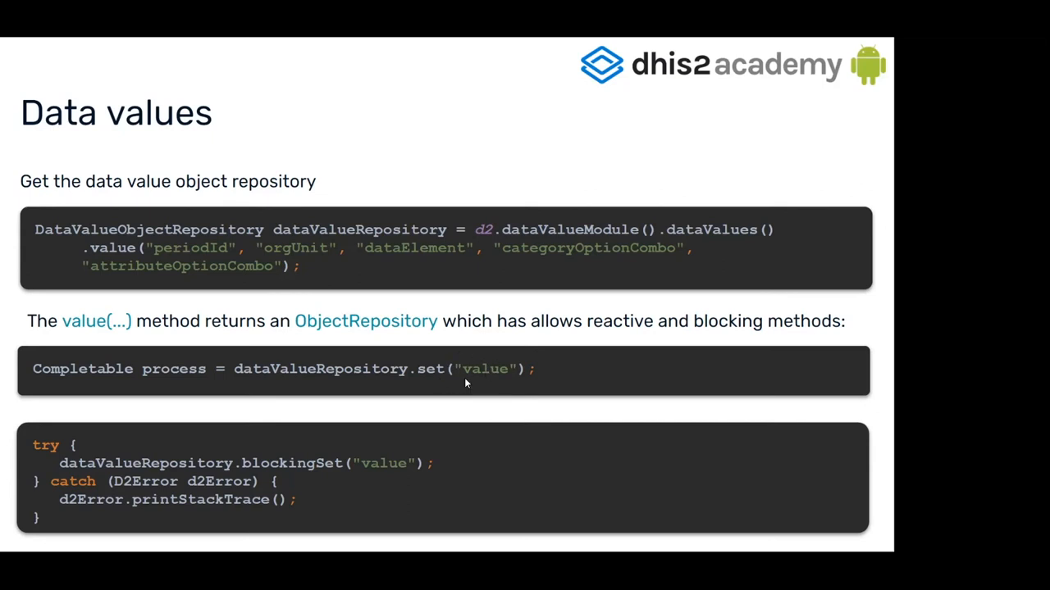
{"action": "mouse_move", "coordinate": [472, 374]}
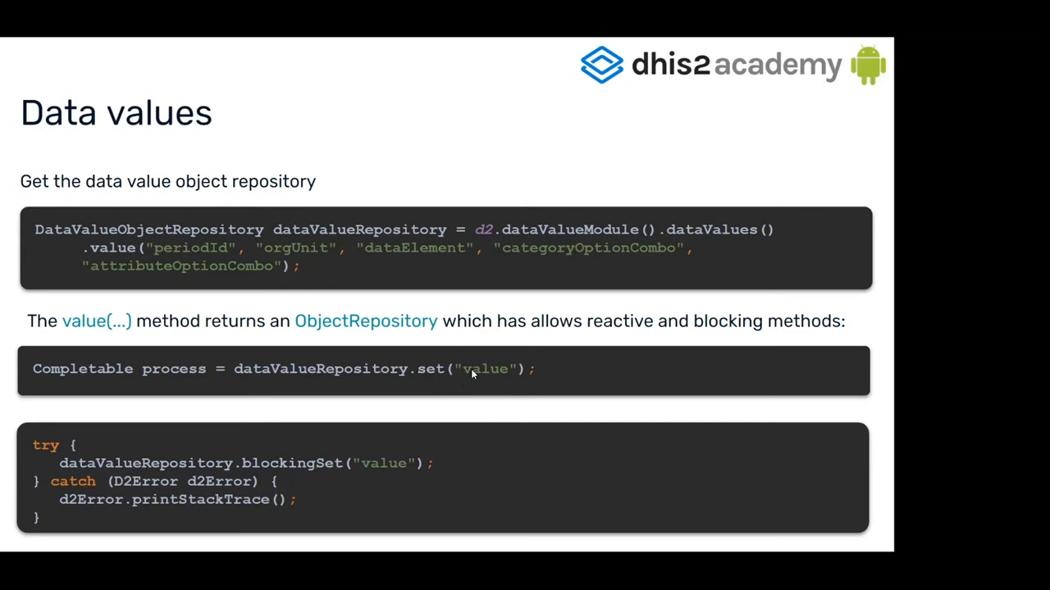
{"action": "mouse_move", "coordinate": [510, 376]}
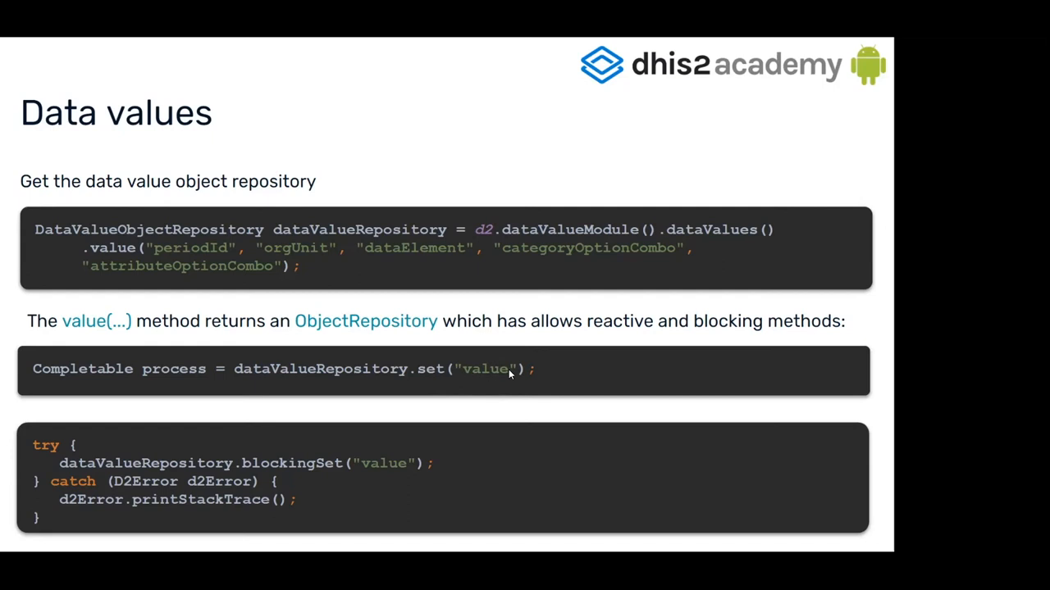
{"action": "mouse_move", "coordinate": [486, 379]}
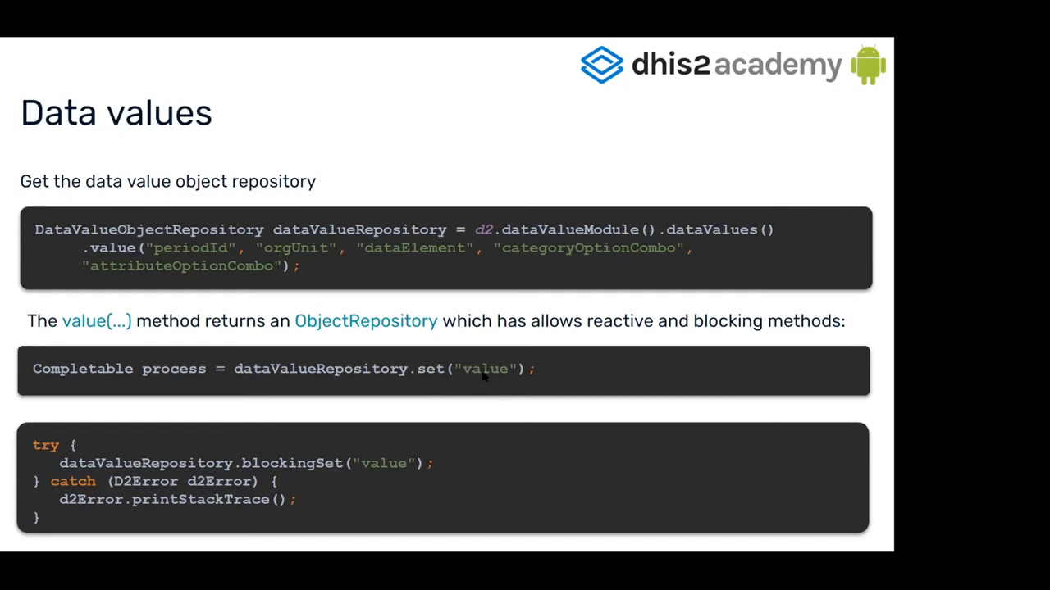
{"action": "mouse_move", "coordinate": [488, 365]}
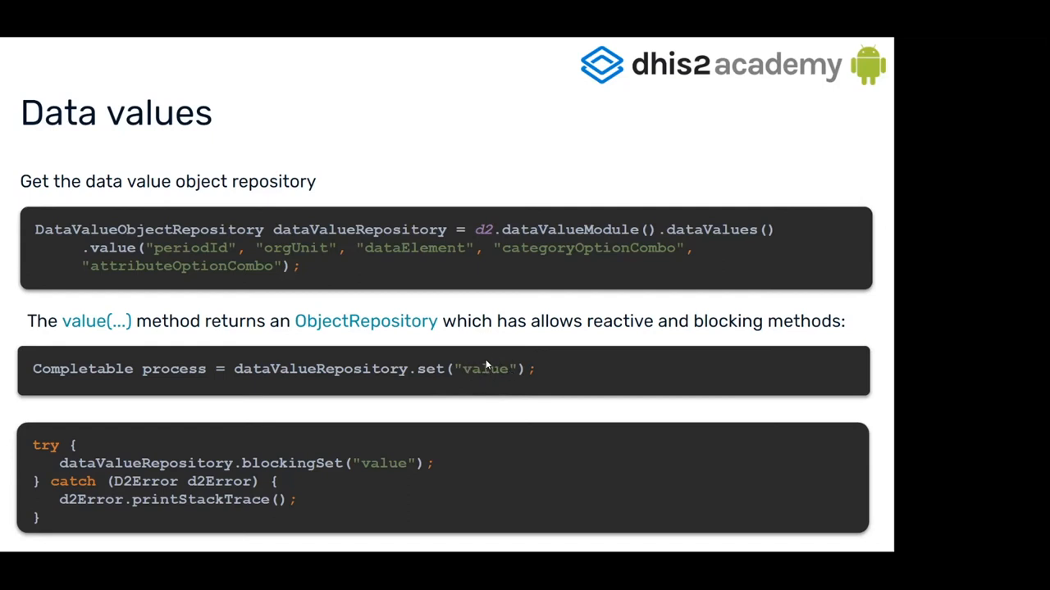
{"action": "mouse_move", "coordinate": [313, 414]}
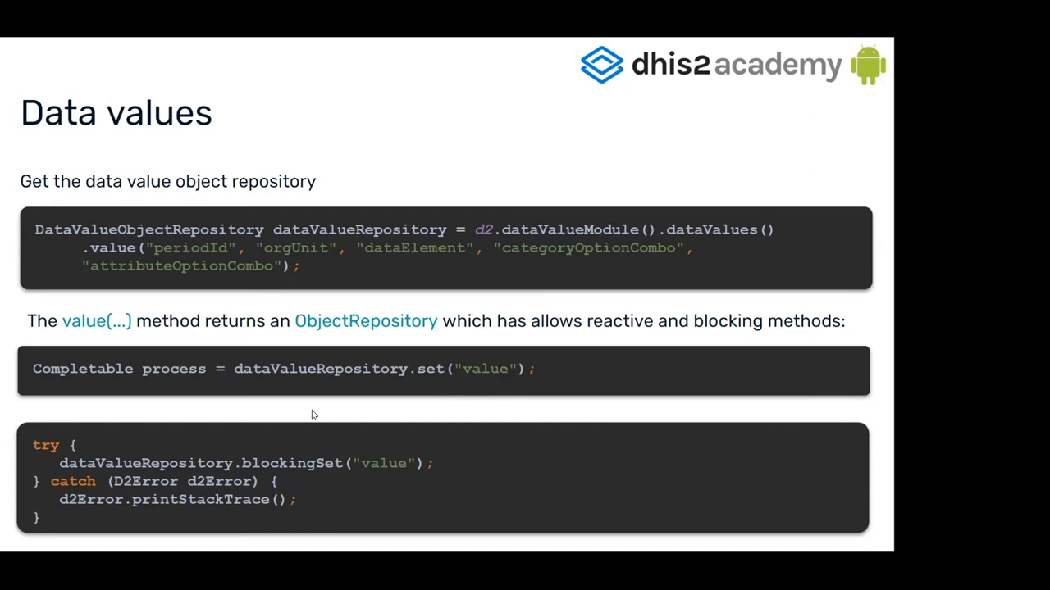
{"action": "mouse_move", "coordinate": [300, 423]}
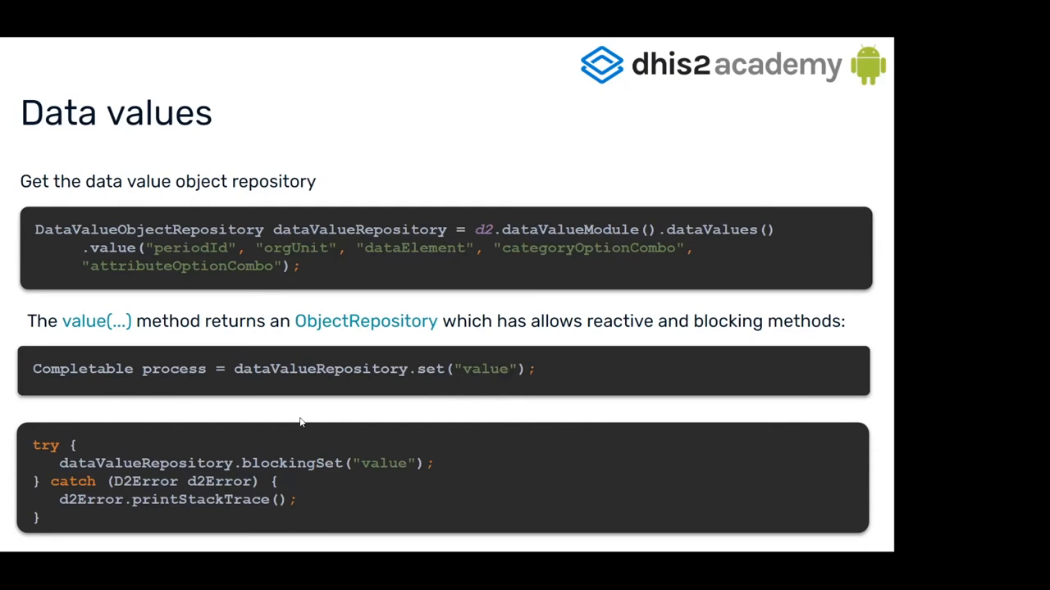
{"action": "mouse_move", "coordinate": [429, 373]}
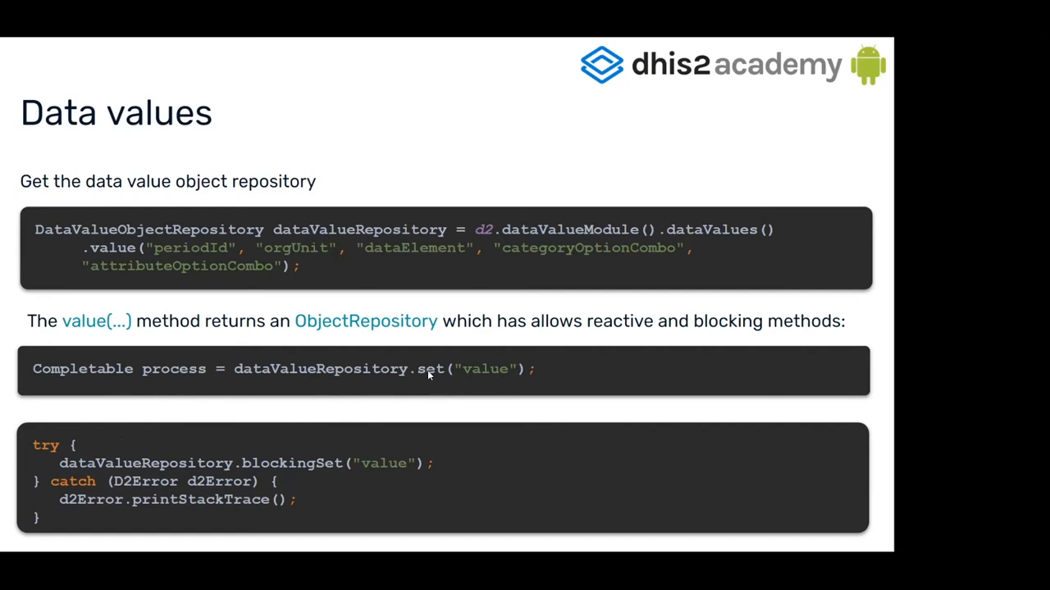
{"action": "mouse_move", "coordinate": [264, 462]}
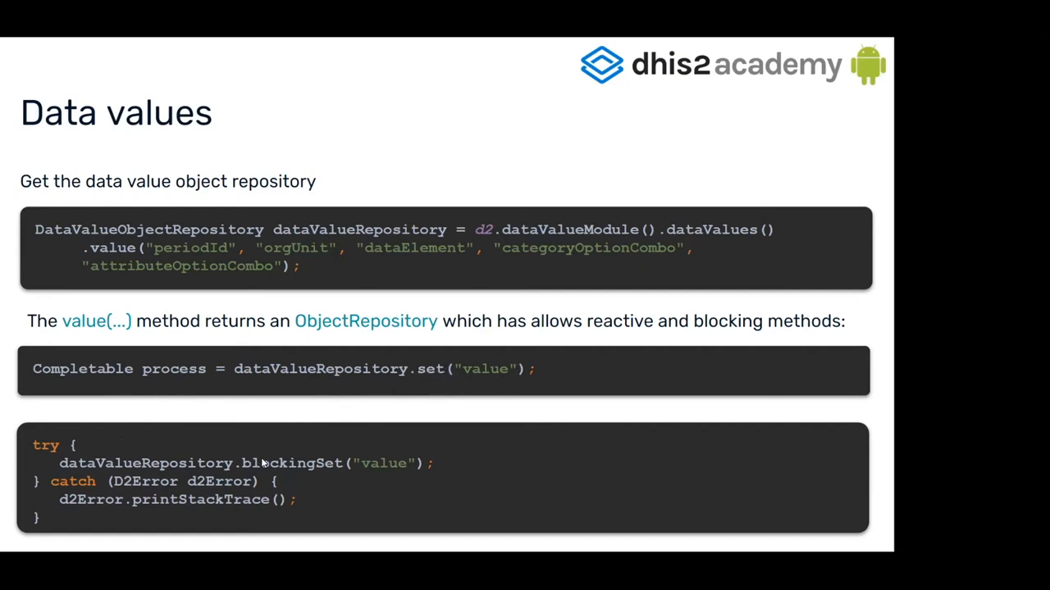
{"action": "mouse_move", "coordinate": [277, 473]}
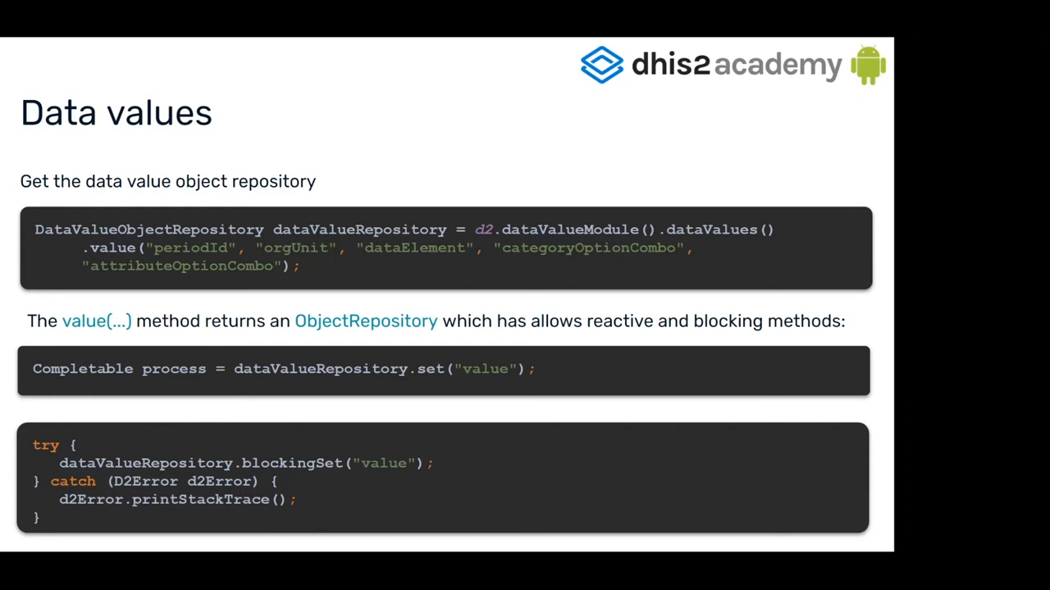
{"action": "mouse_move", "coordinate": [570, 413]}
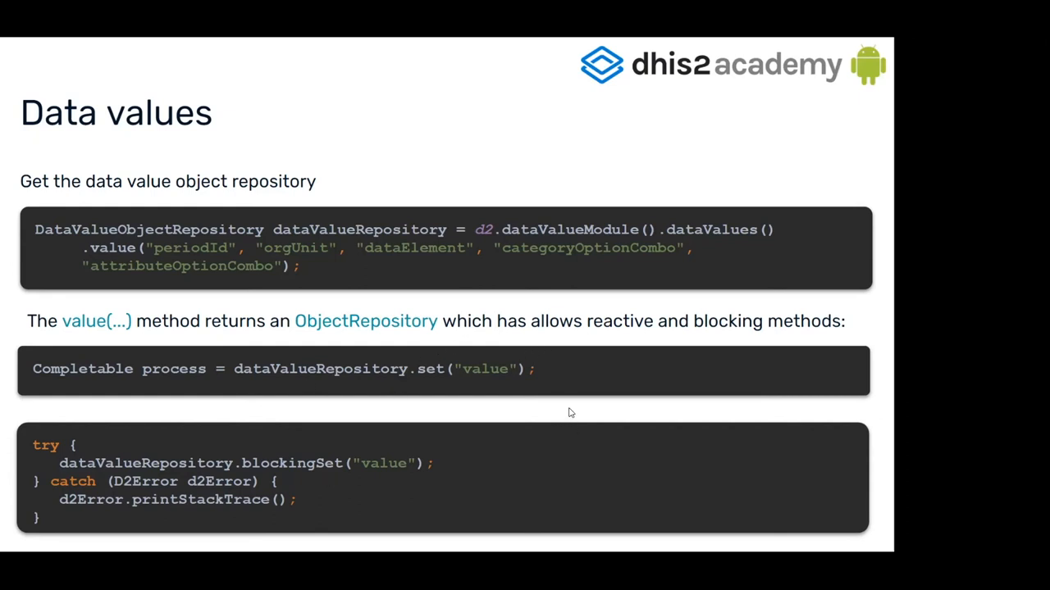